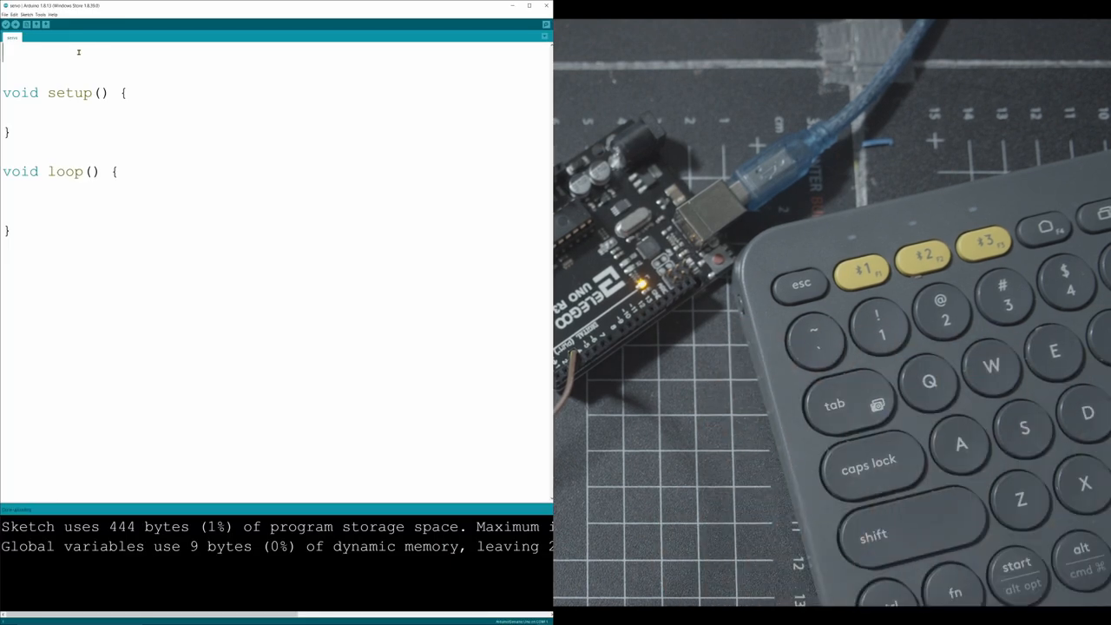
- Write #include <Servo.h> and Servo servo; at the top, then move into setup()
text(#i)
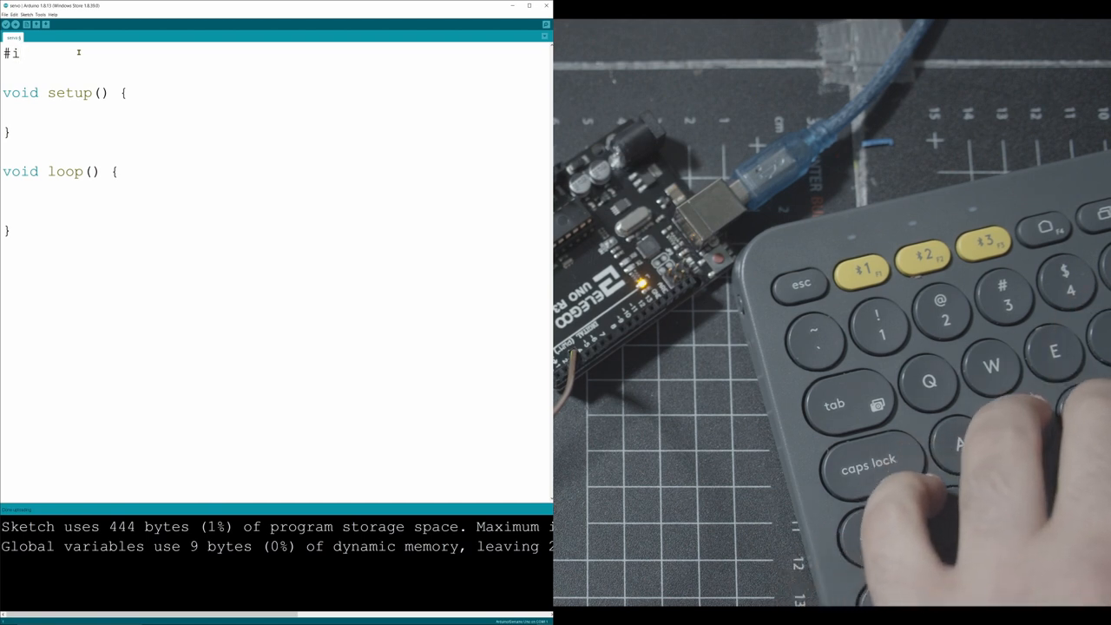
text(nclude <Servo.h>)
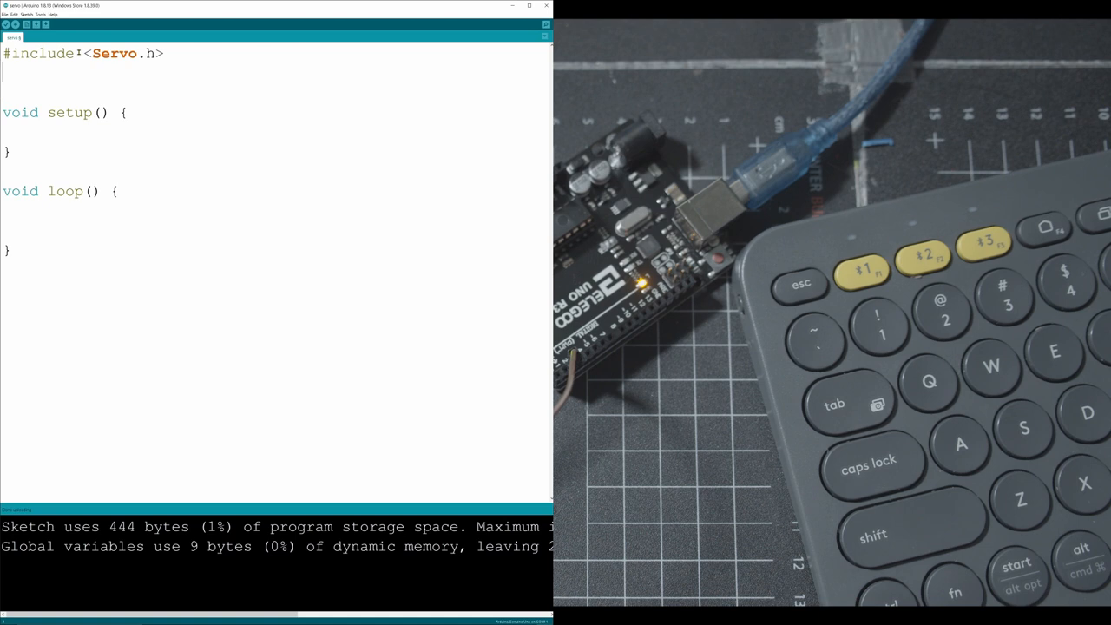
key(enter)
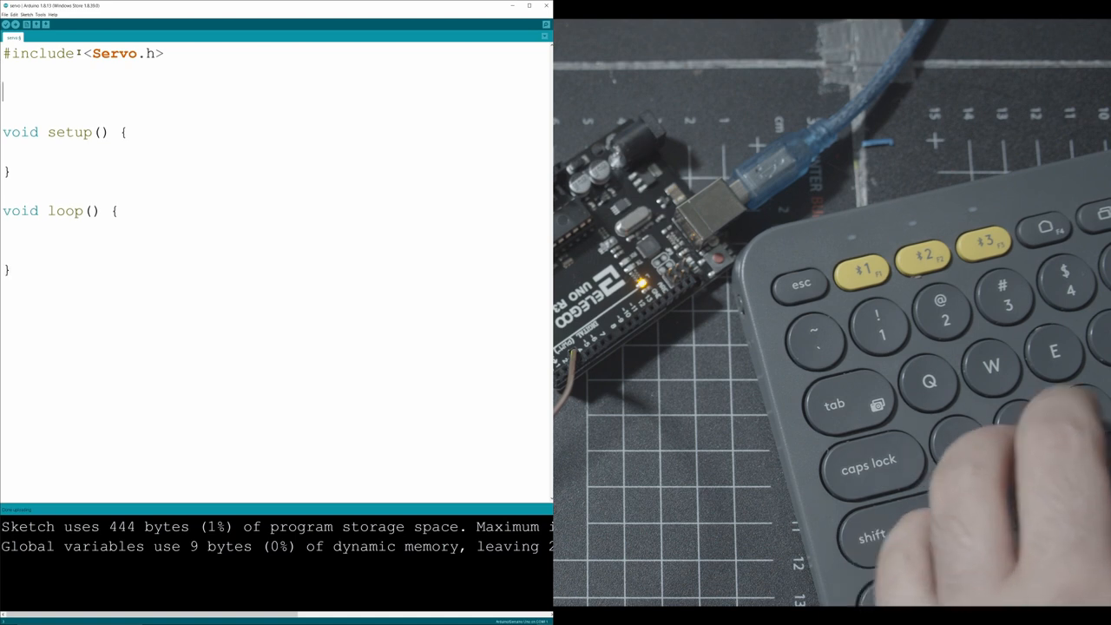
text(Servo s)
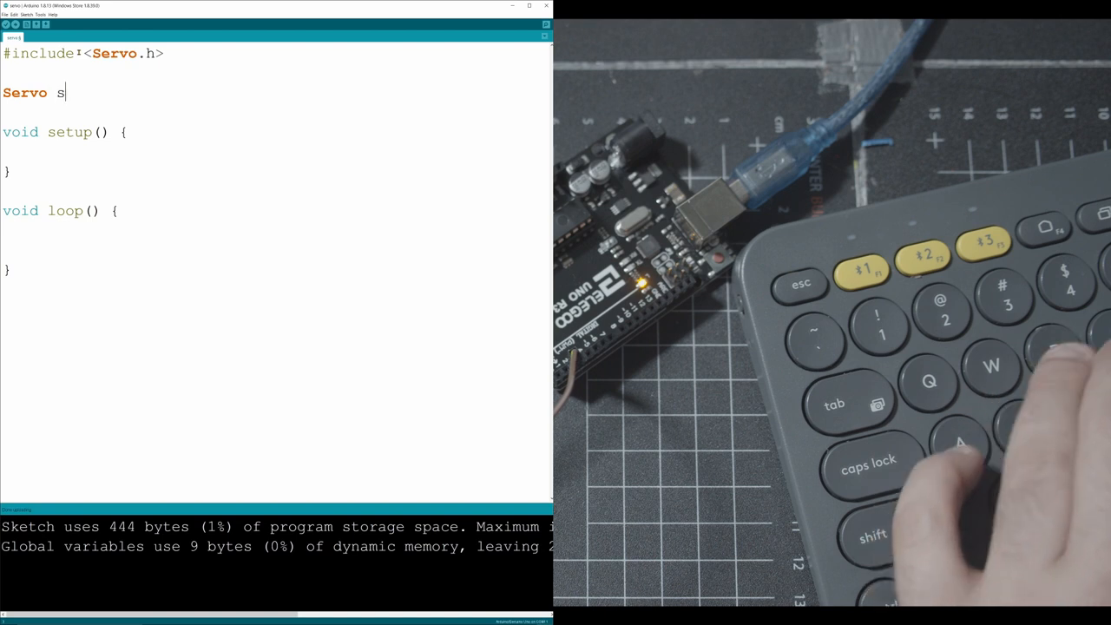
text(ervo;)
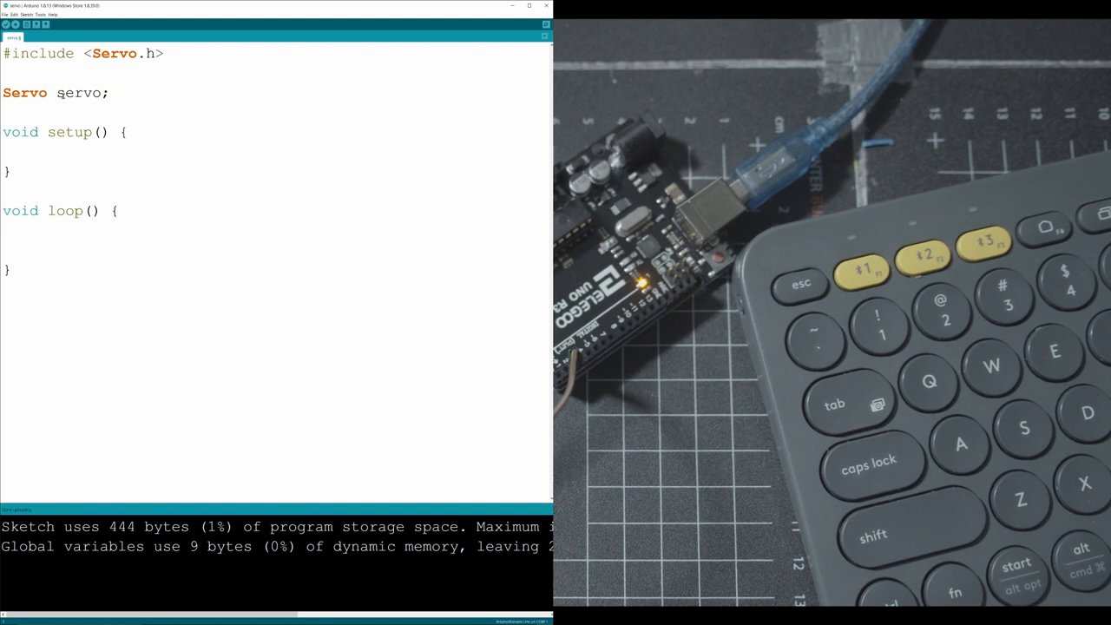
double_click(78, 93)
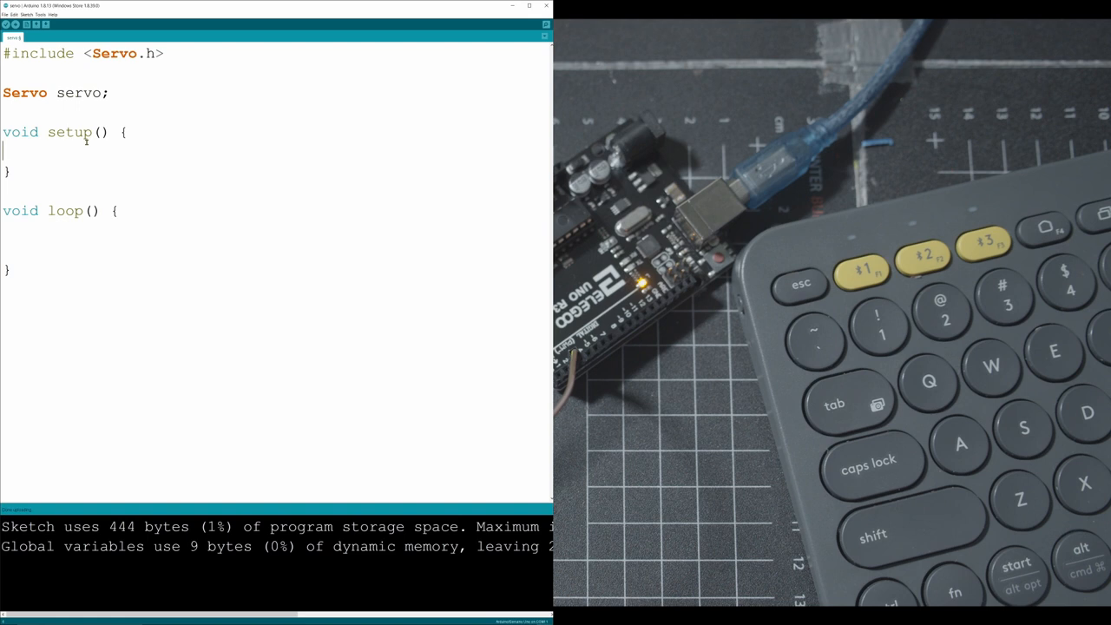
- Write servo.attach(2); inside setup()
text(servo.attach(2);)
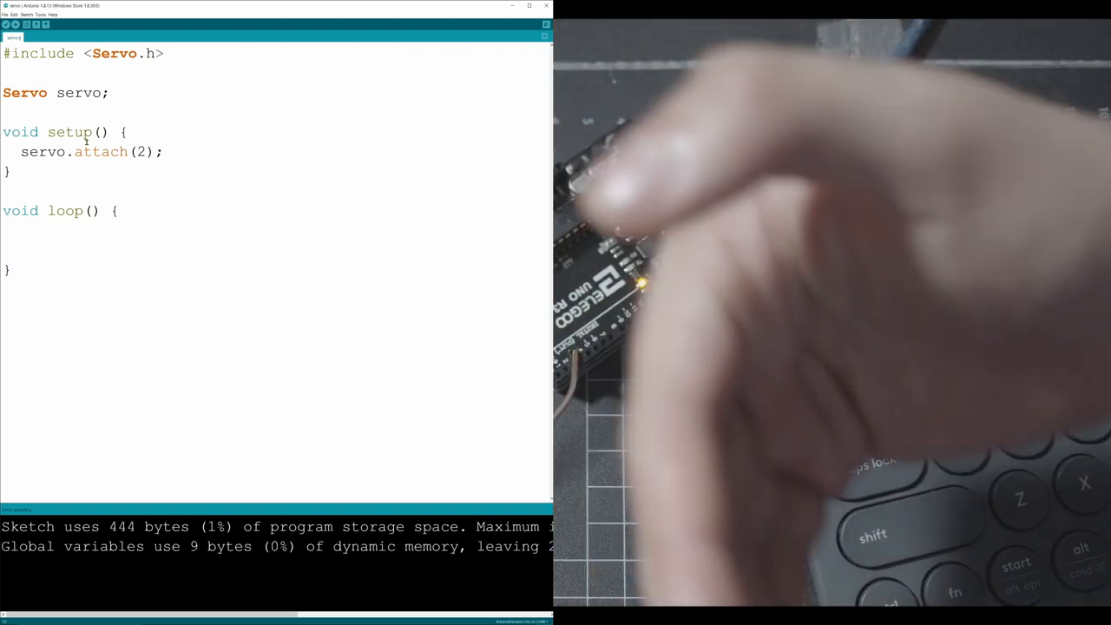
- Start for (pos = 0; in loop() and declare global int pos = 0; above setup
text(for)
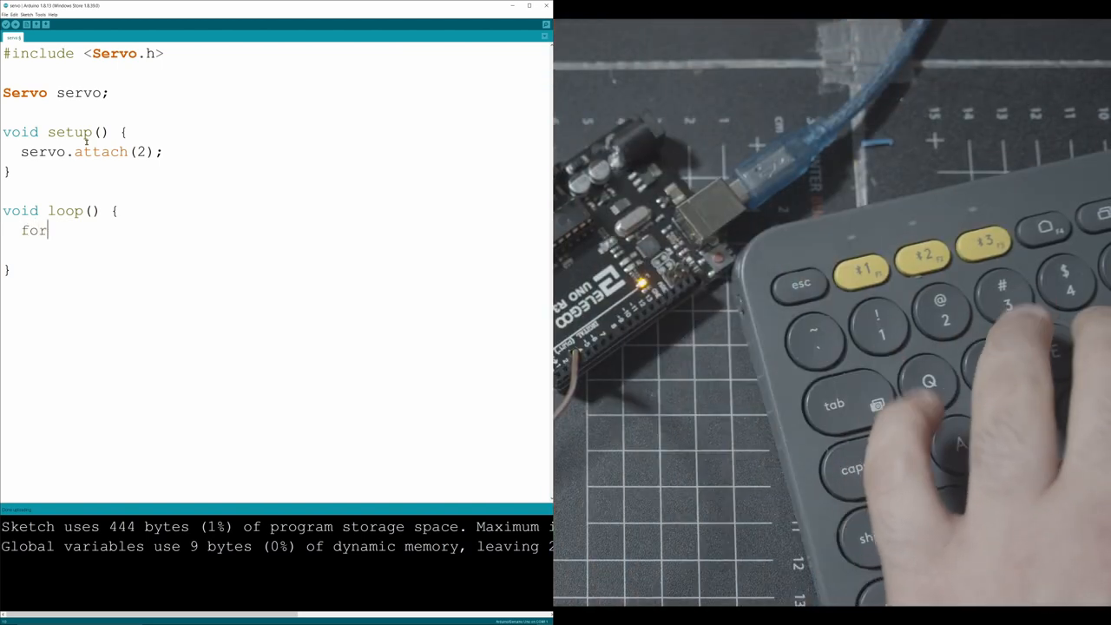
text((pos))
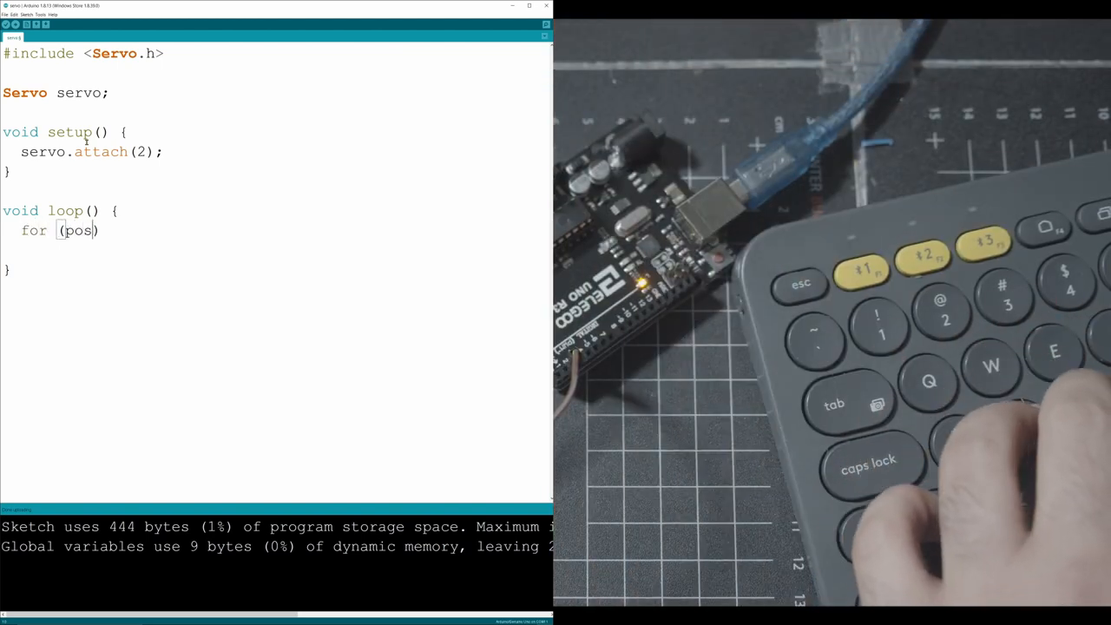
text(=)
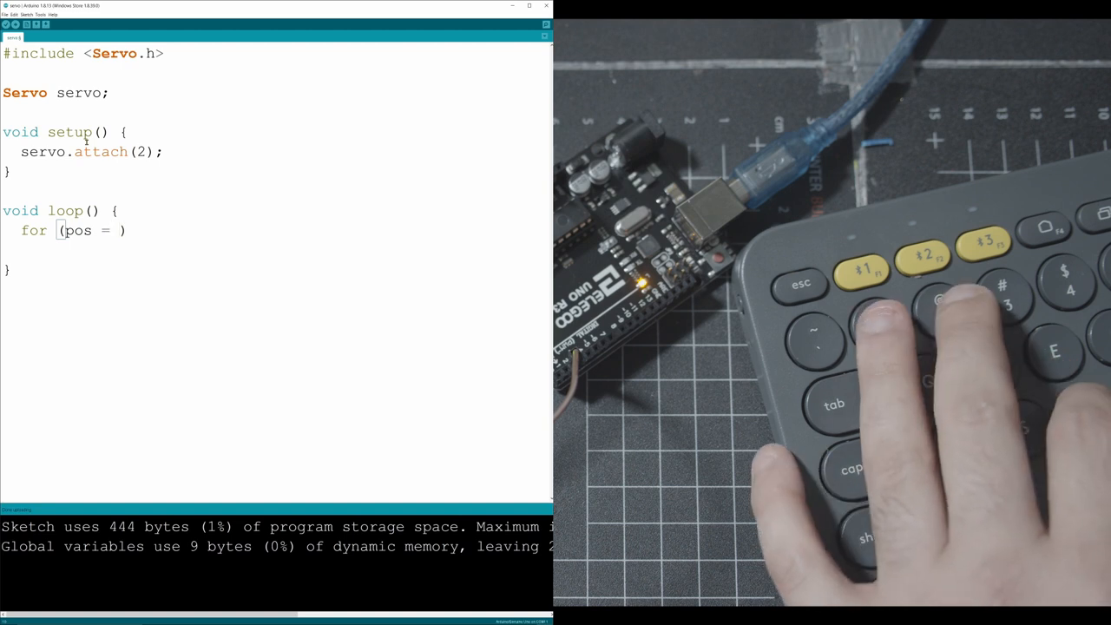
text(0;)
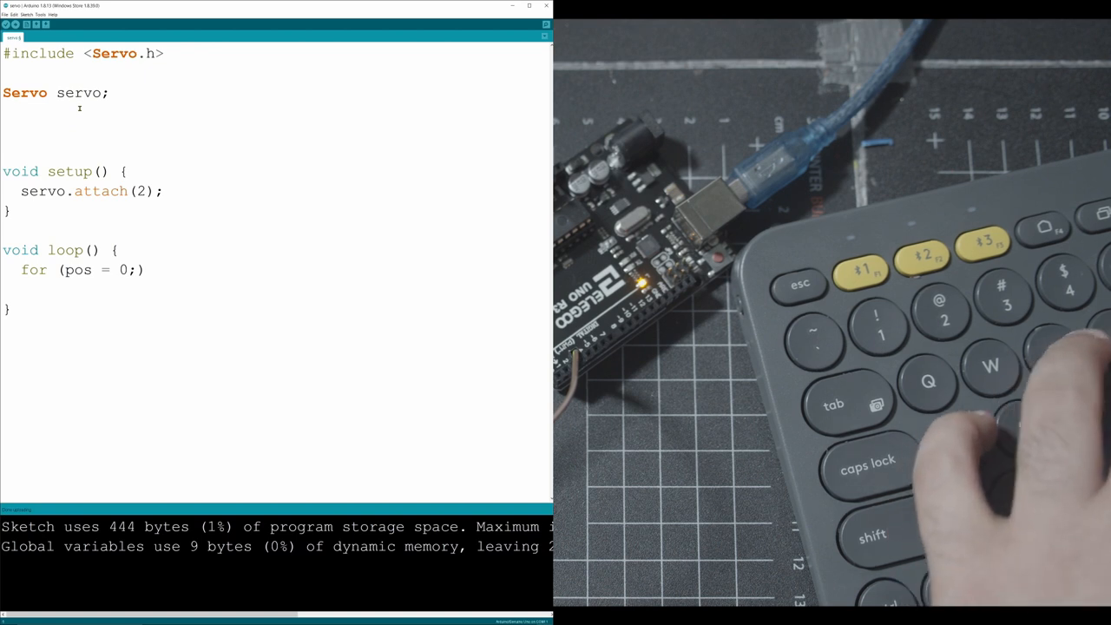
text(int pos =)
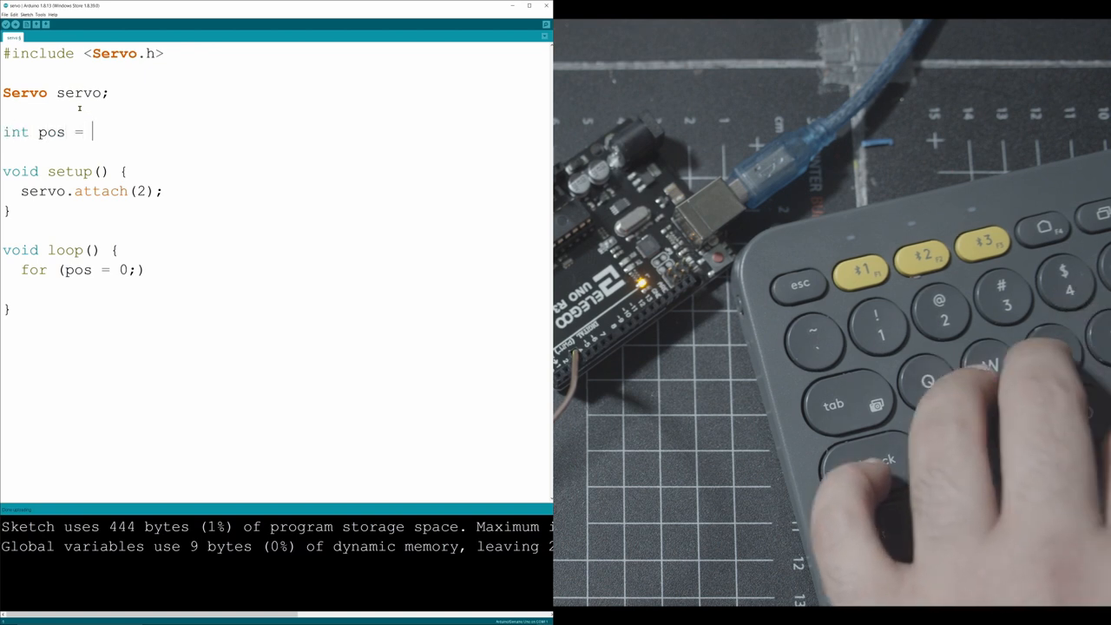
text(0;)
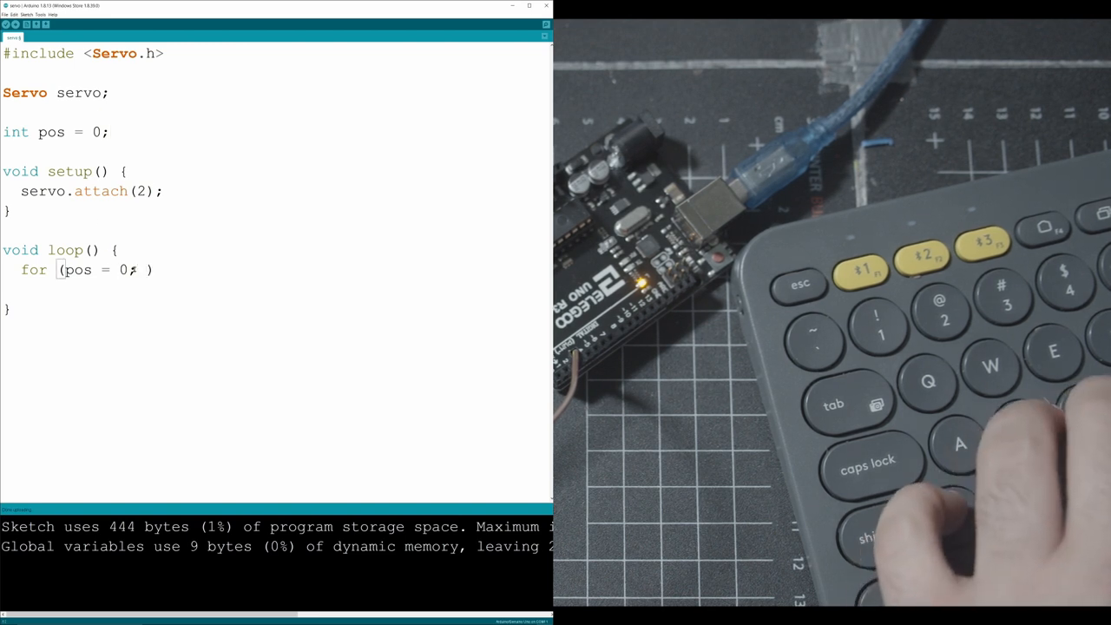
- Finish the loop header with pos <= 180; pos += 1
text(pos <-)
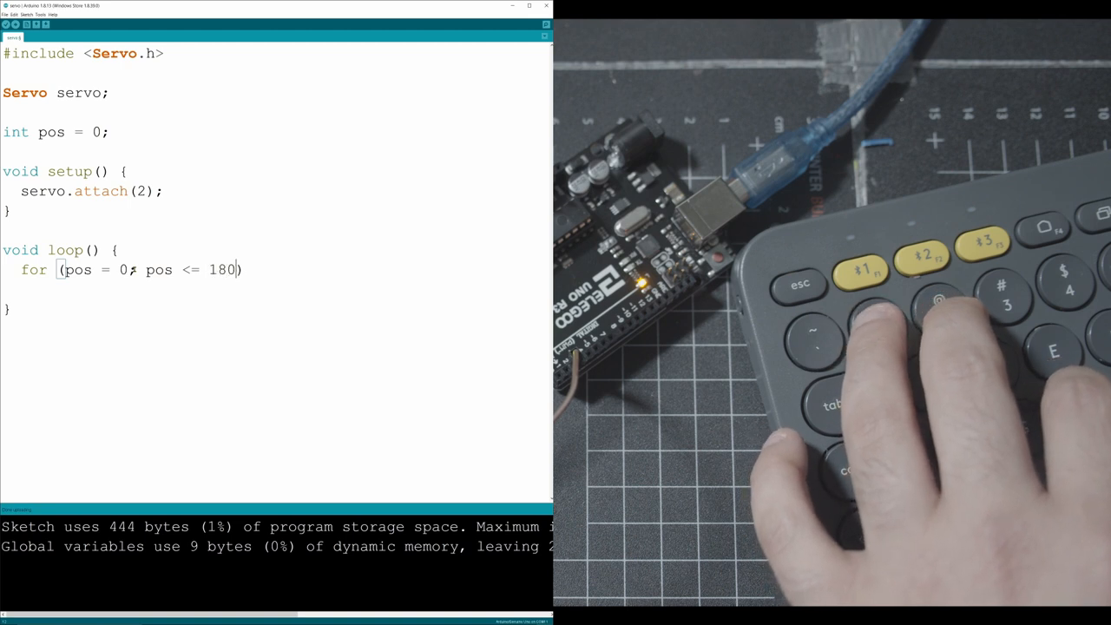
text(pos+)
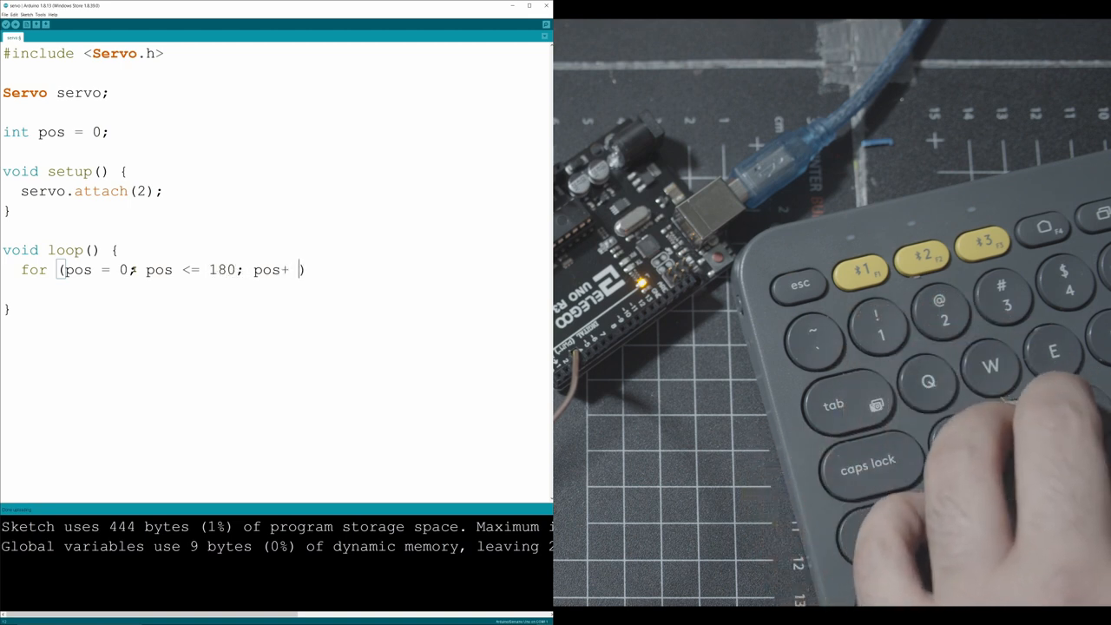
text(=1)
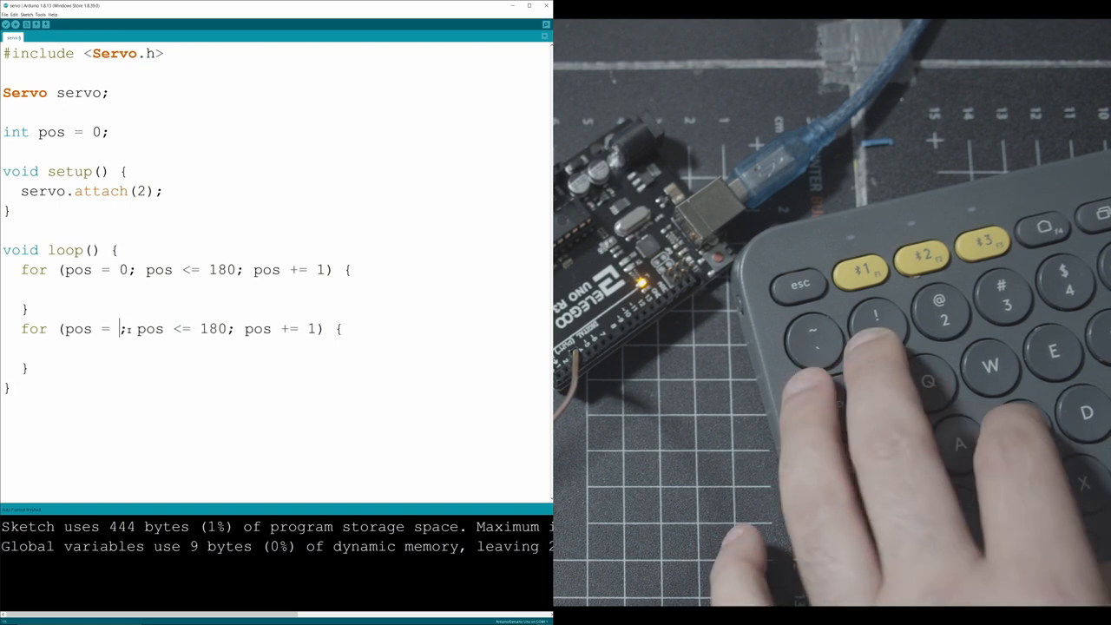
- Edit the copied loop to for (pos = 180; pos >= 0; pos -= 1)
text(180)
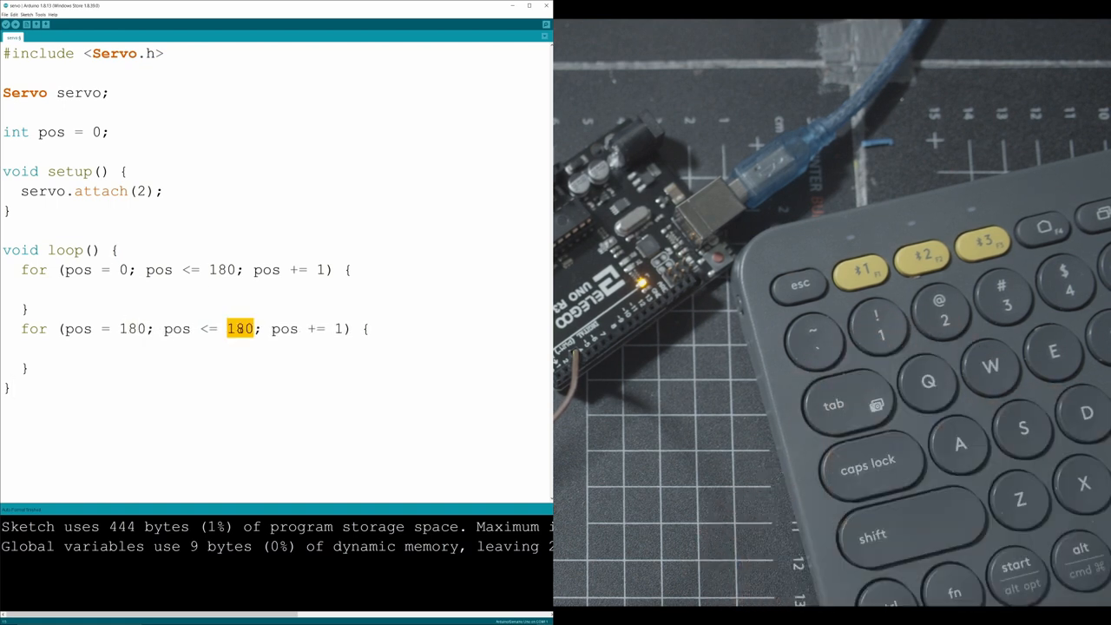
text(0)
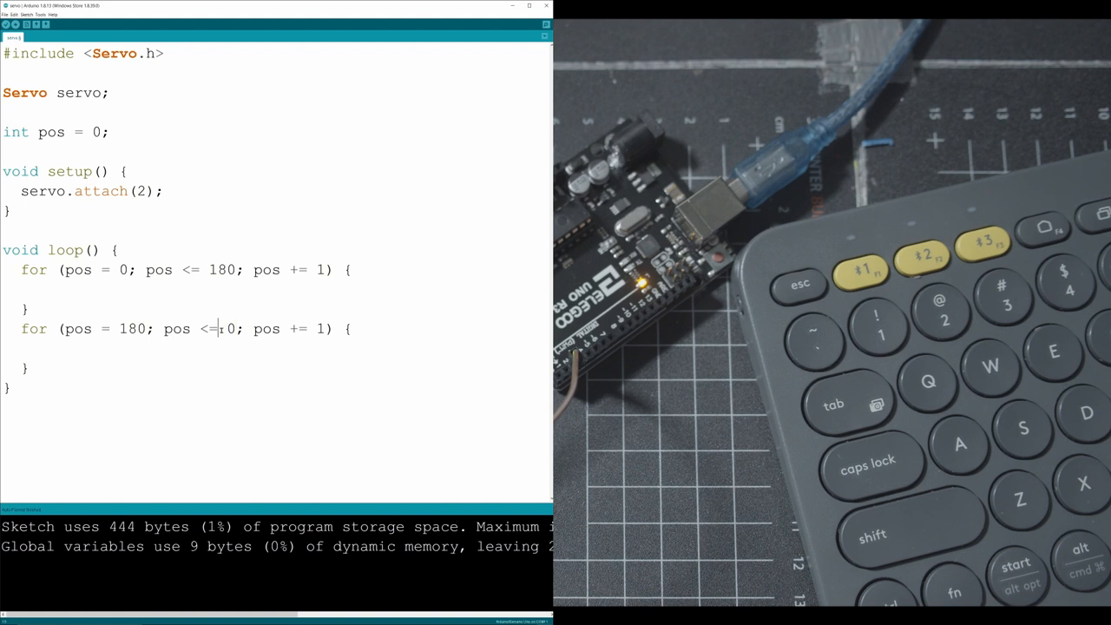
text(>)
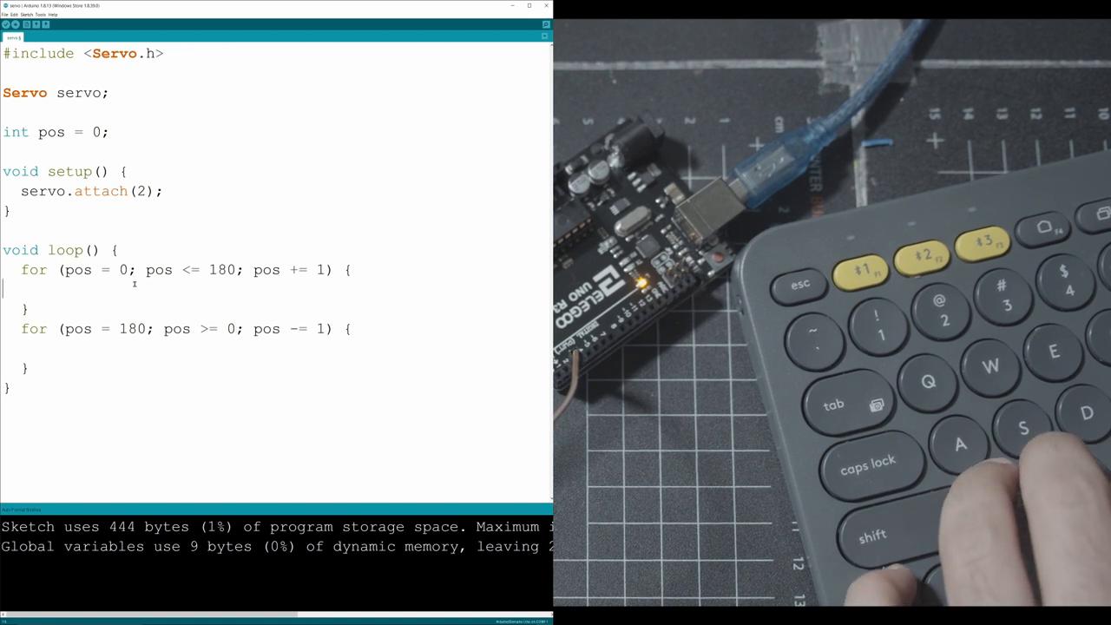
- Write servo.write(pos); and delay(10); inside the upward loop
text(servo)
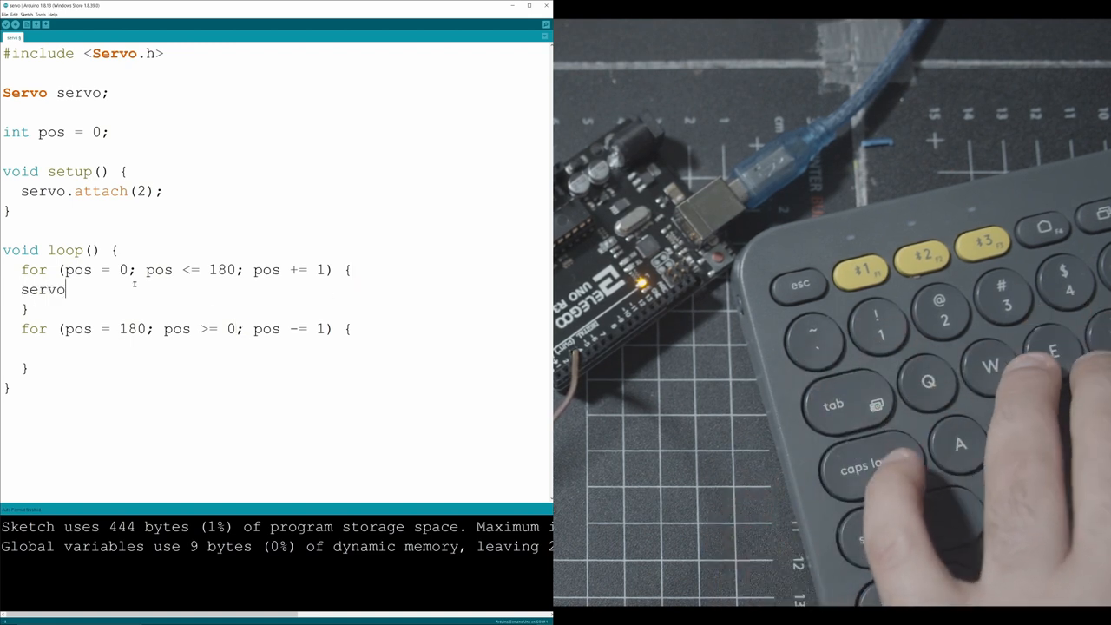
text(.write)
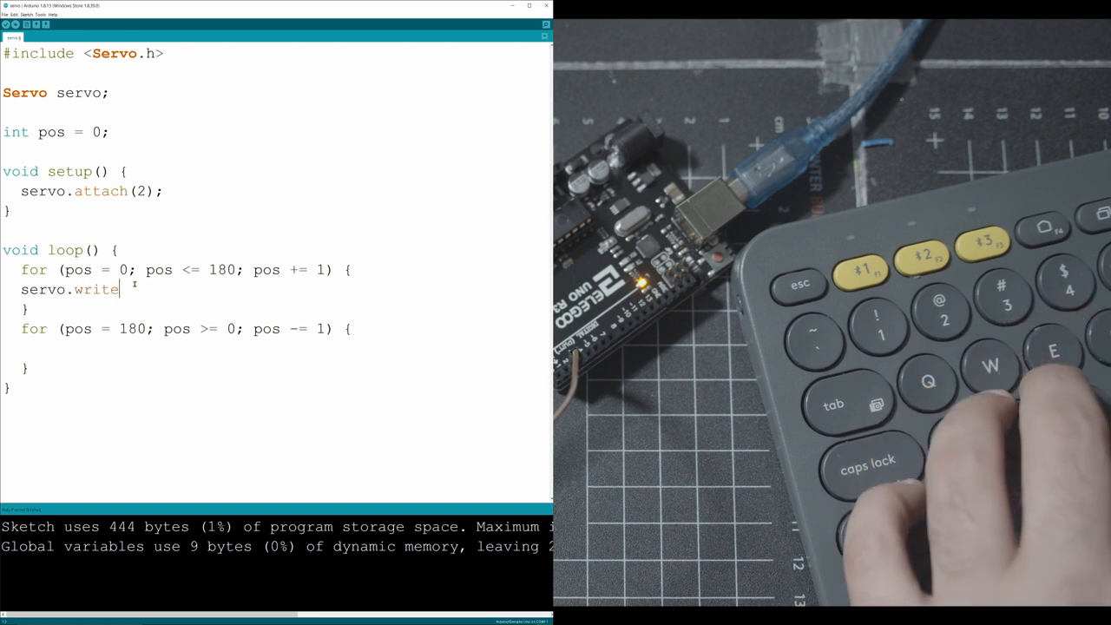
text(())
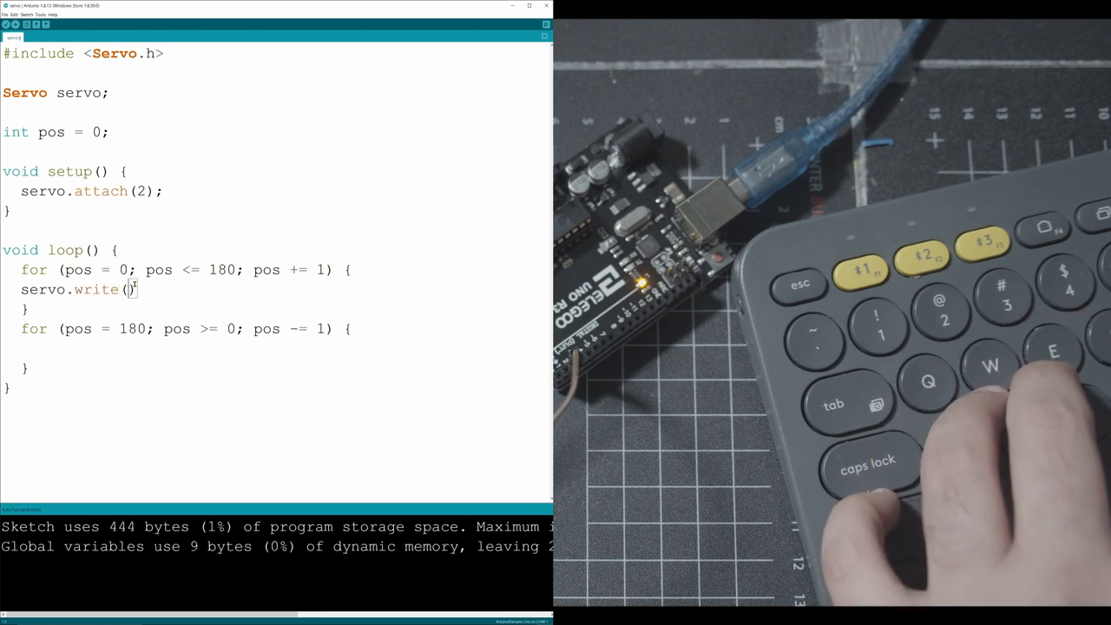
text(pos);)
text(delay()
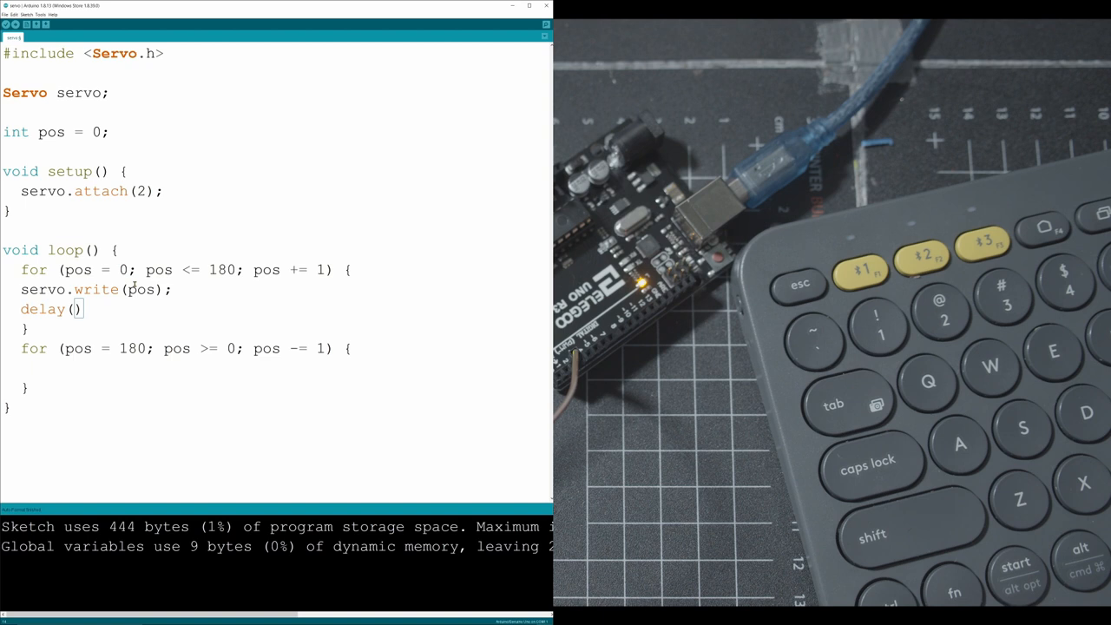
text(10)
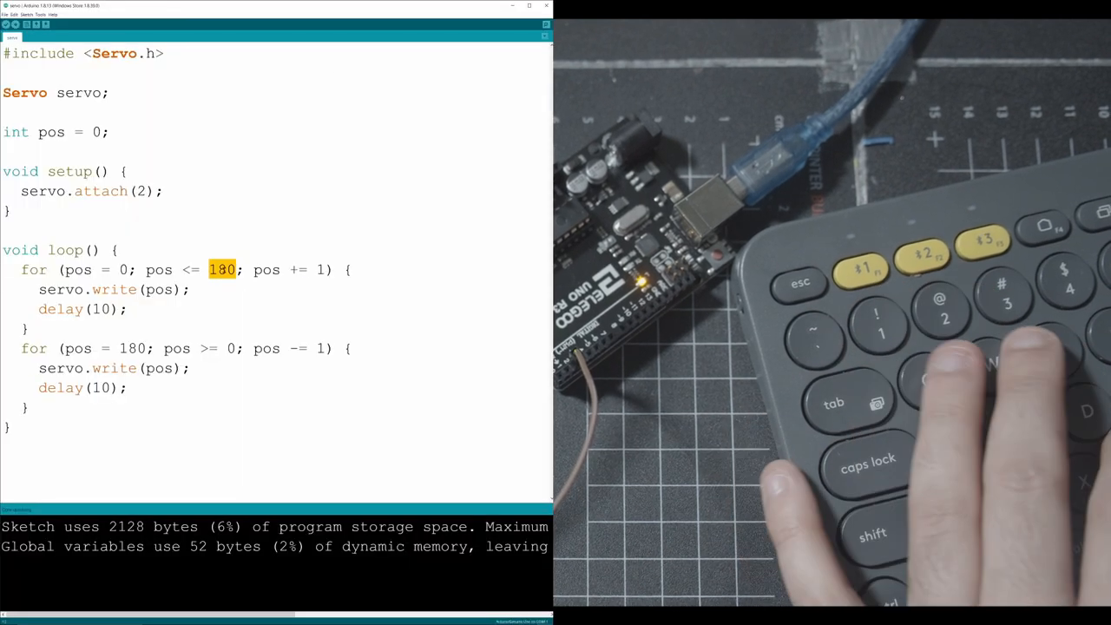
- Change the loop limit to 50 and the upward loop's delay to 3
text(50)
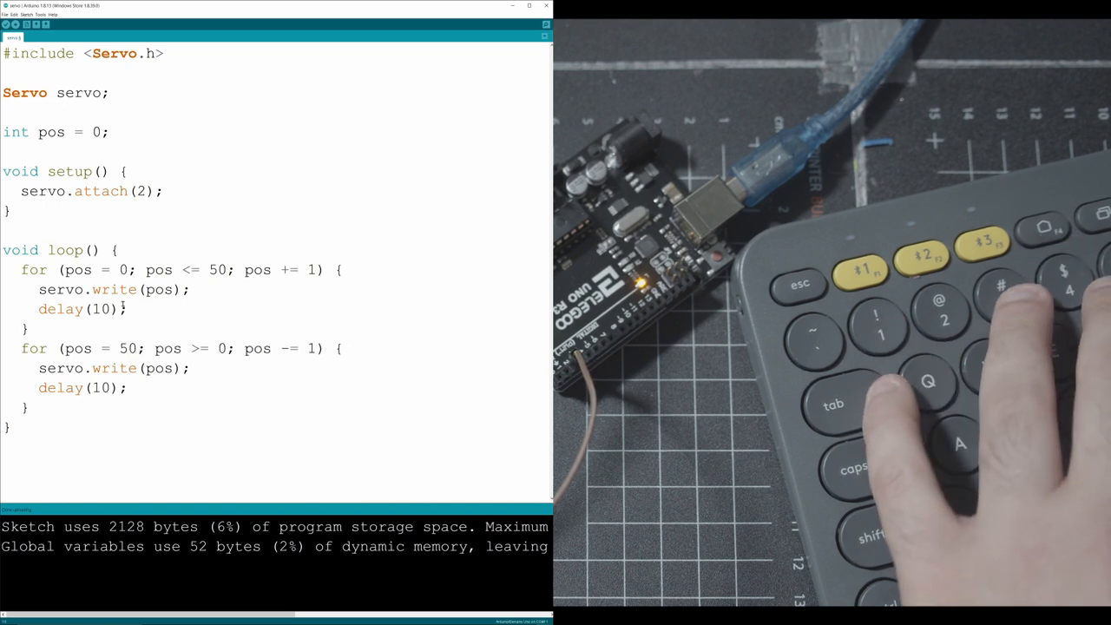
text(3)
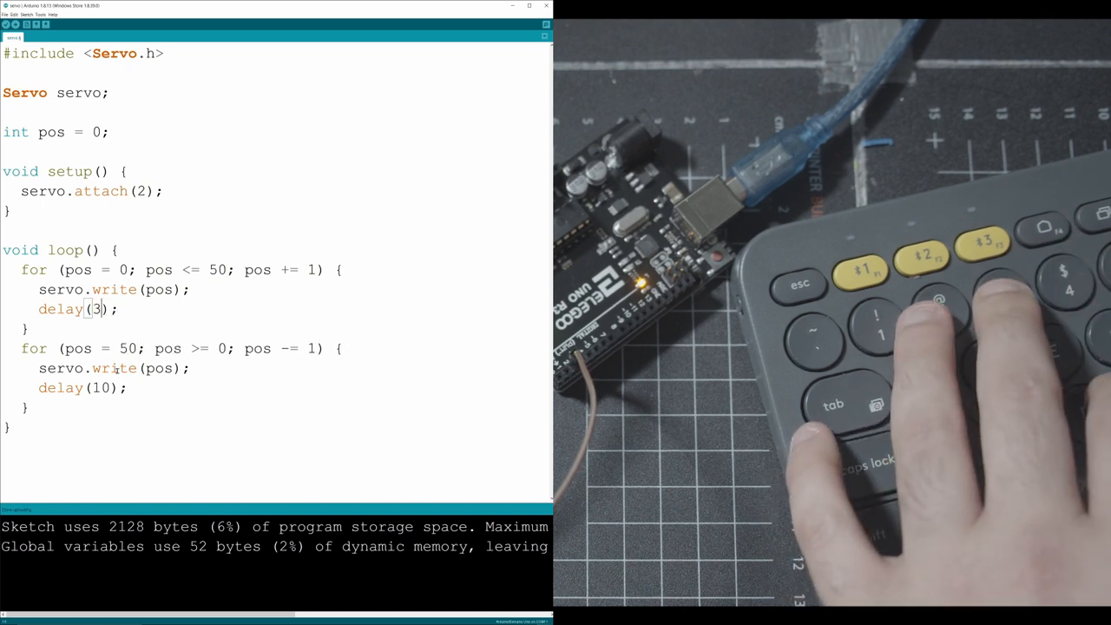